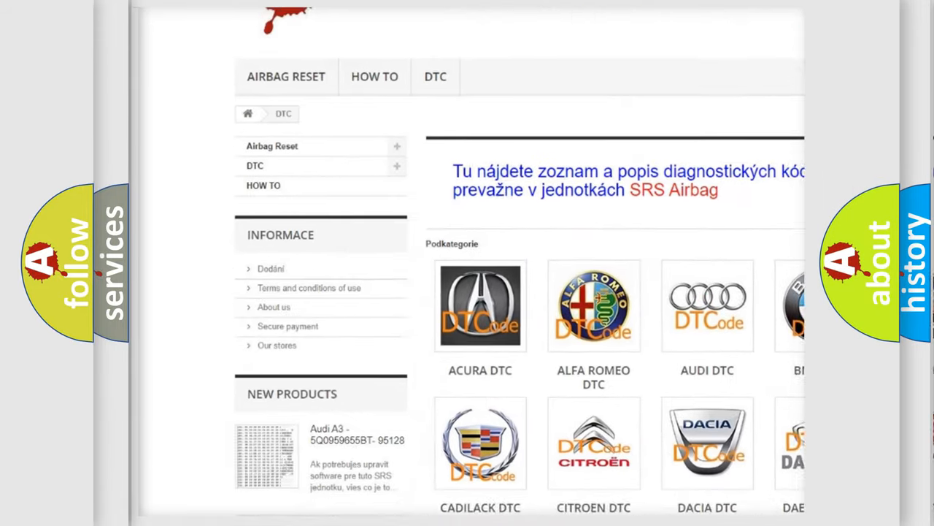
scroll("down", 3)
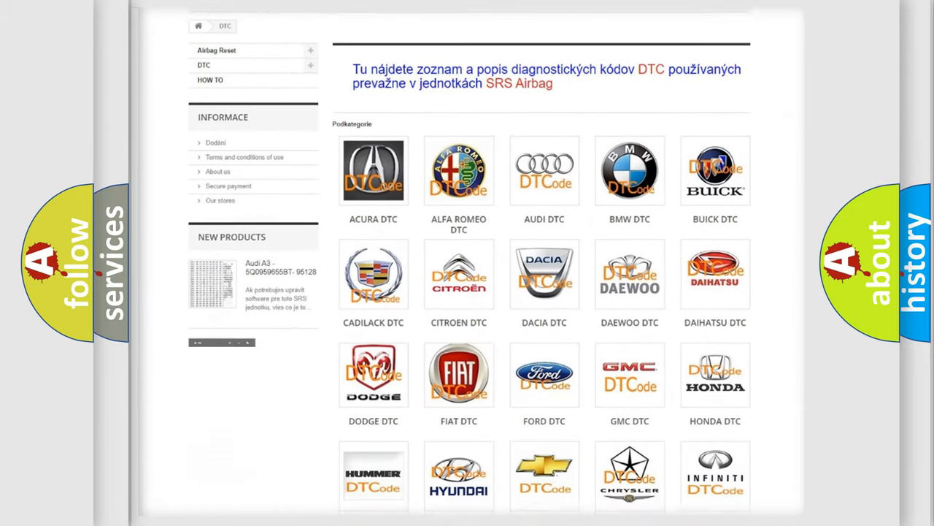
scroll("down", 3)
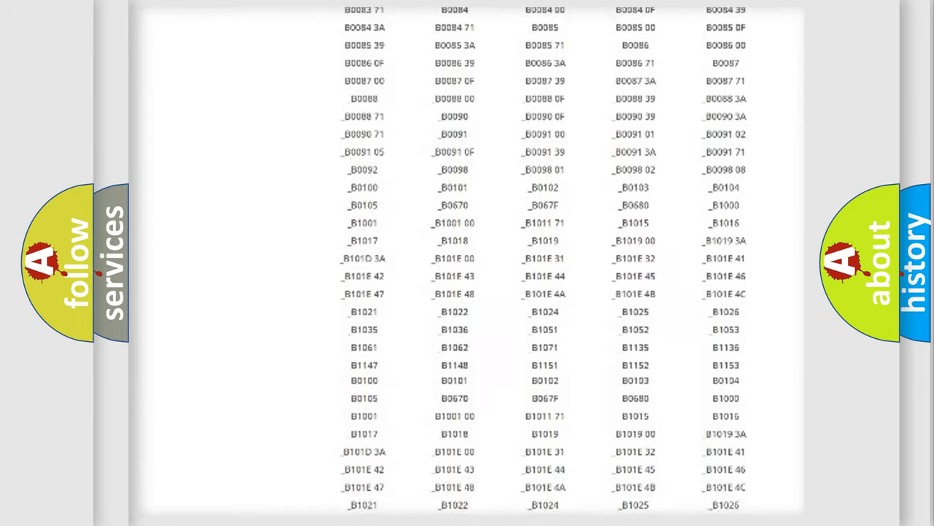
scroll("down", 3)
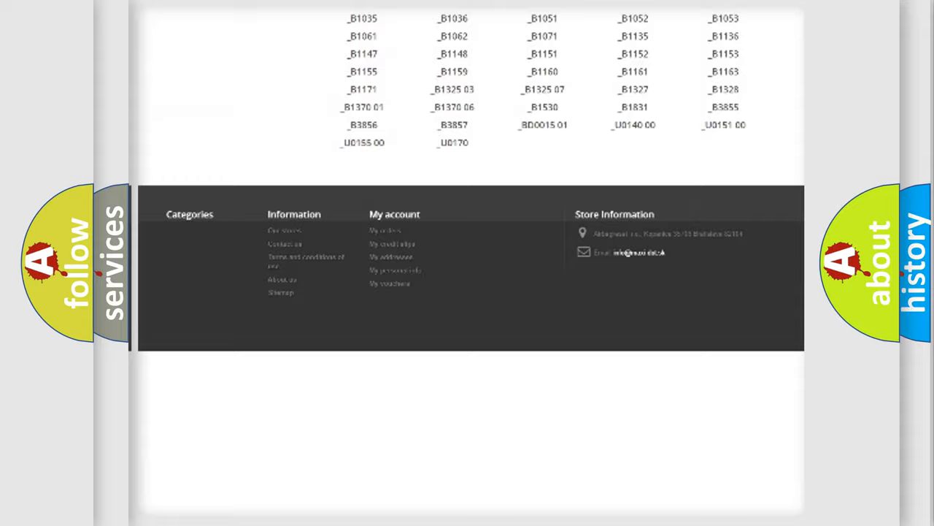
scroll("up", 3)
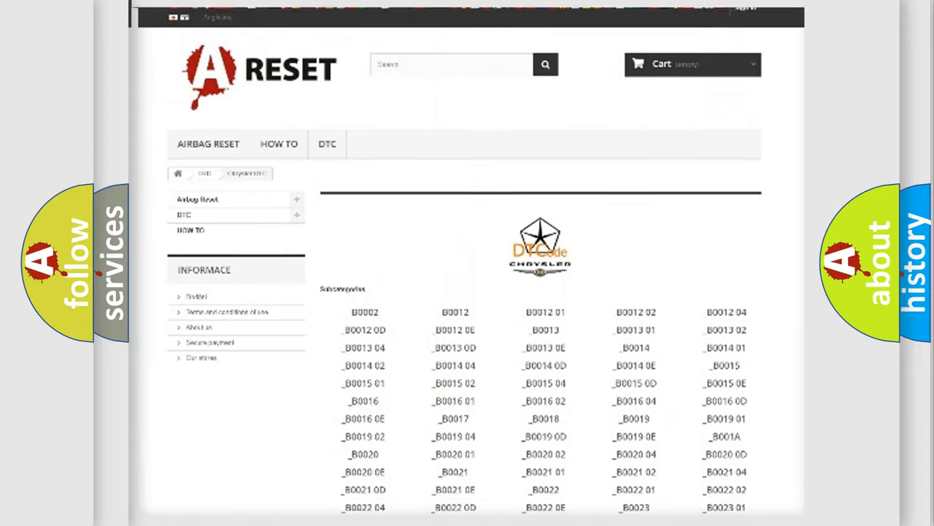